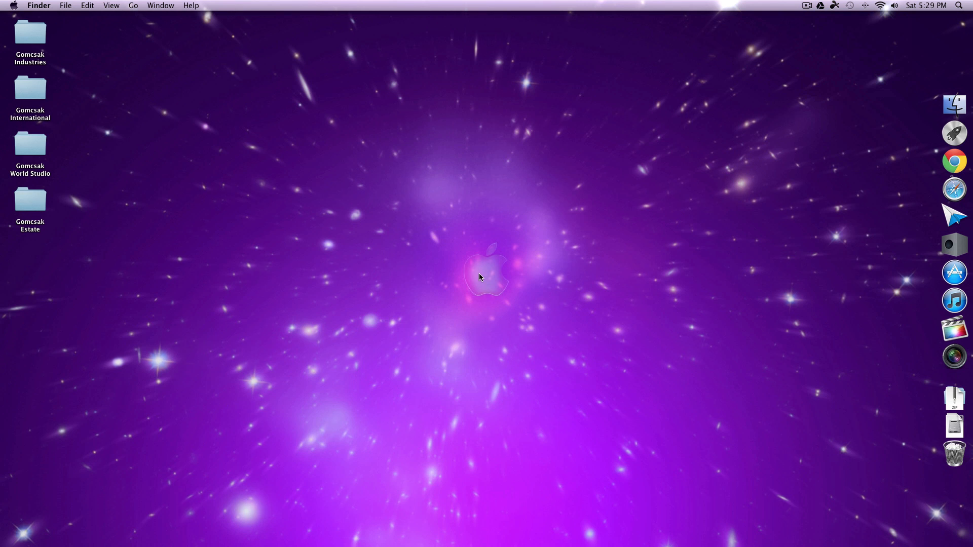
pyautogui.moveTo(955, 161)
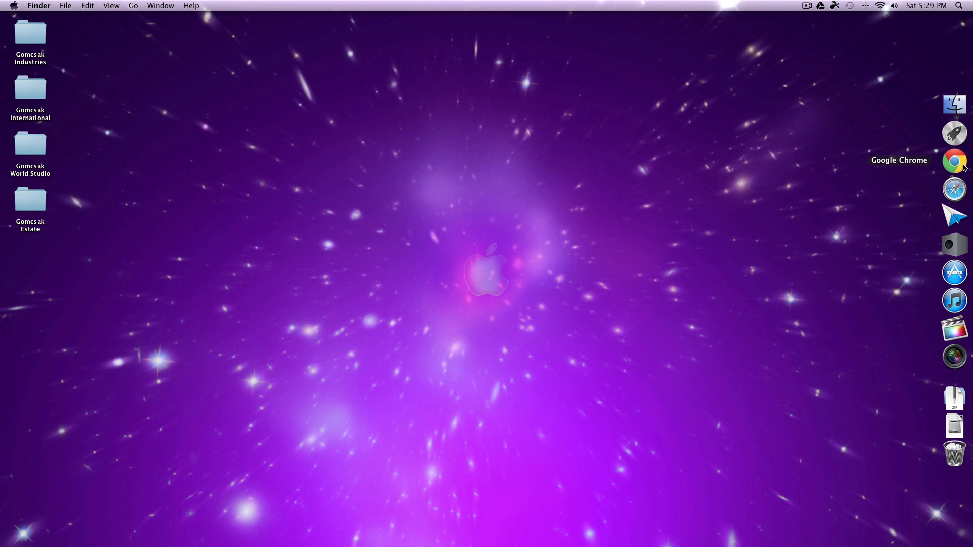
# - Search Google in Chrome for 'onyx for mac' and open the onyxmac.com OnyX download page
pyautogui.click(954, 161)
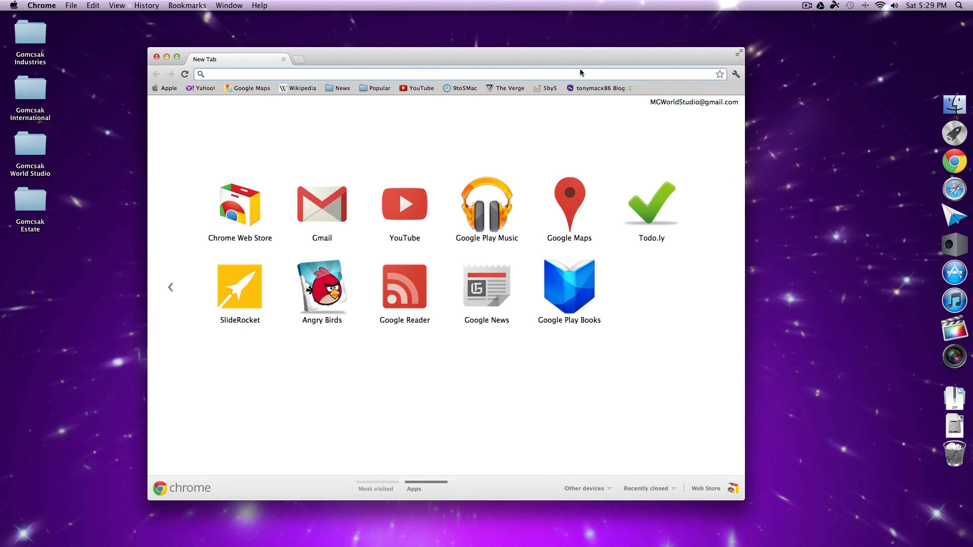
pyautogui.write('onyx for mac')
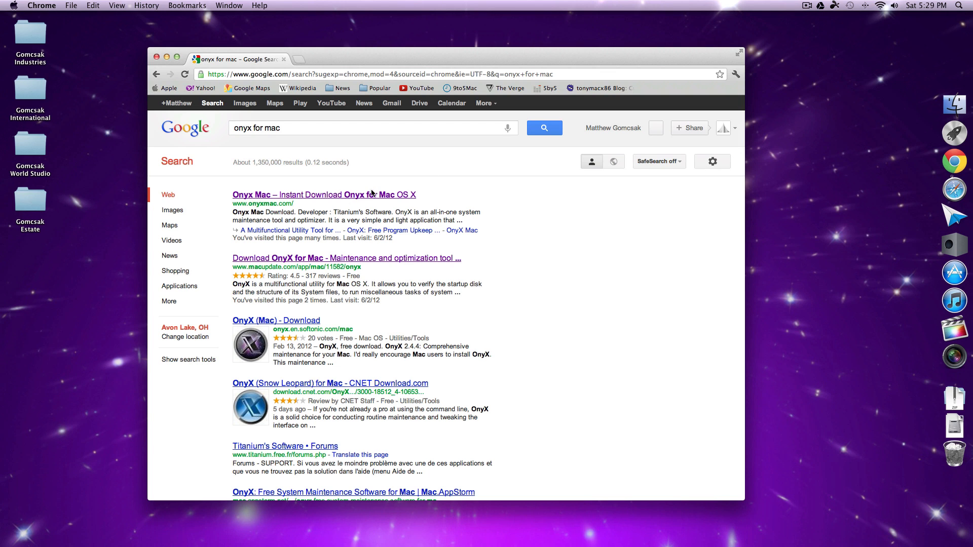
pyautogui.click(323, 194)
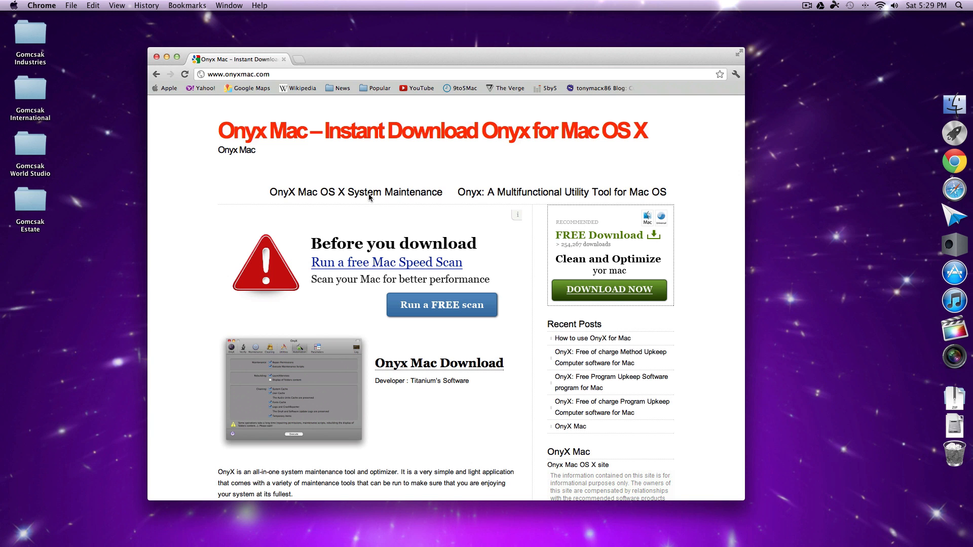
pyautogui.scroll(-3)
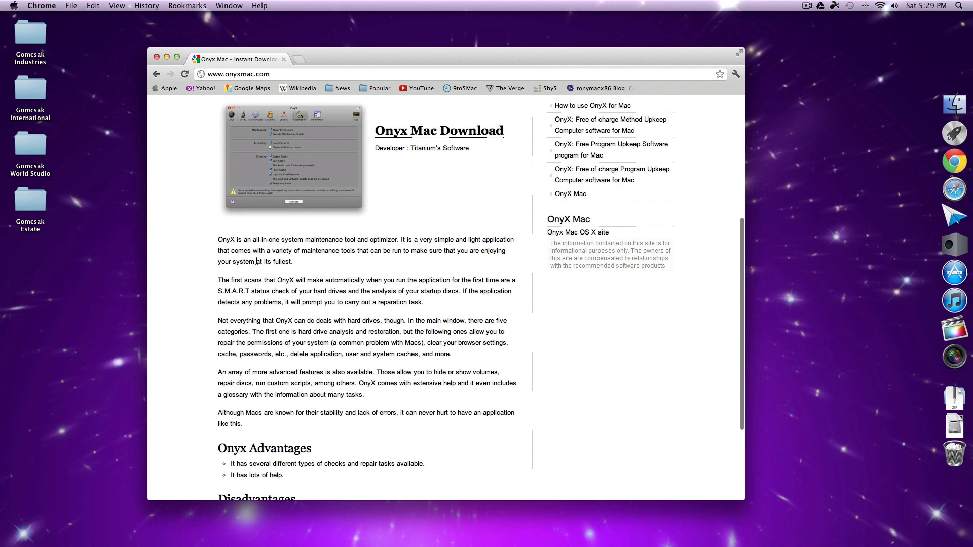
pyautogui.scroll(-3)
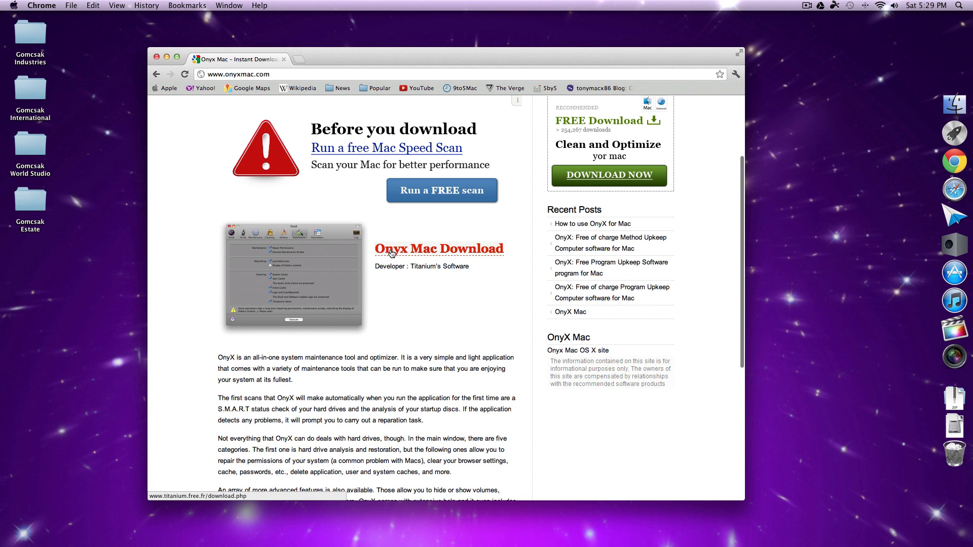
# - Open Titanium's Software OnyX download page, then select OnyX in Finder's Applications folder
pyautogui.click(439, 249)
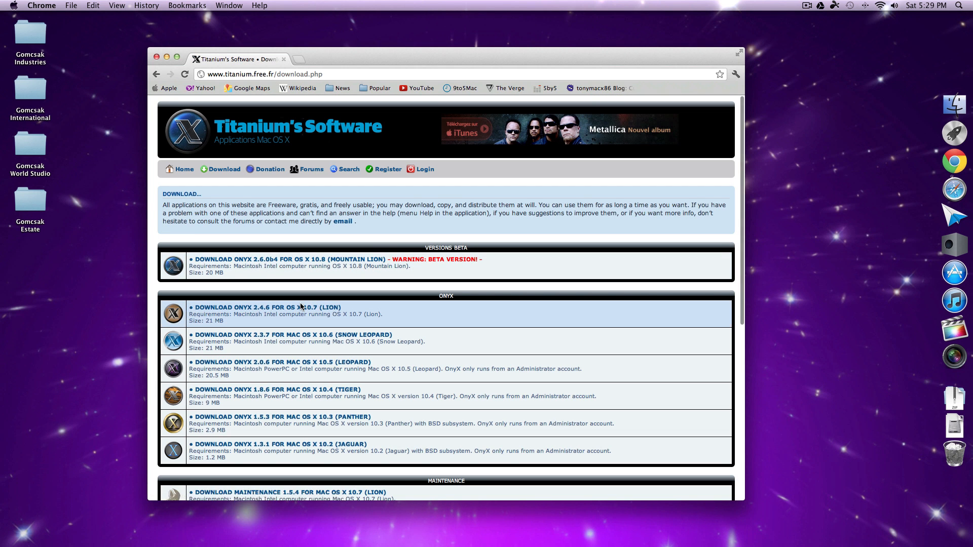
pyautogui.scroll(-3)
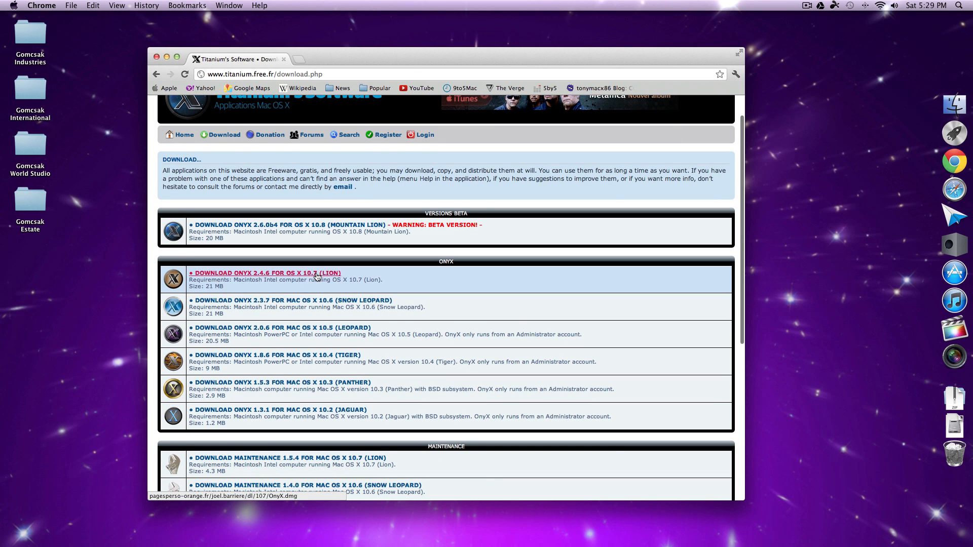
pyautogui.scroll(3)
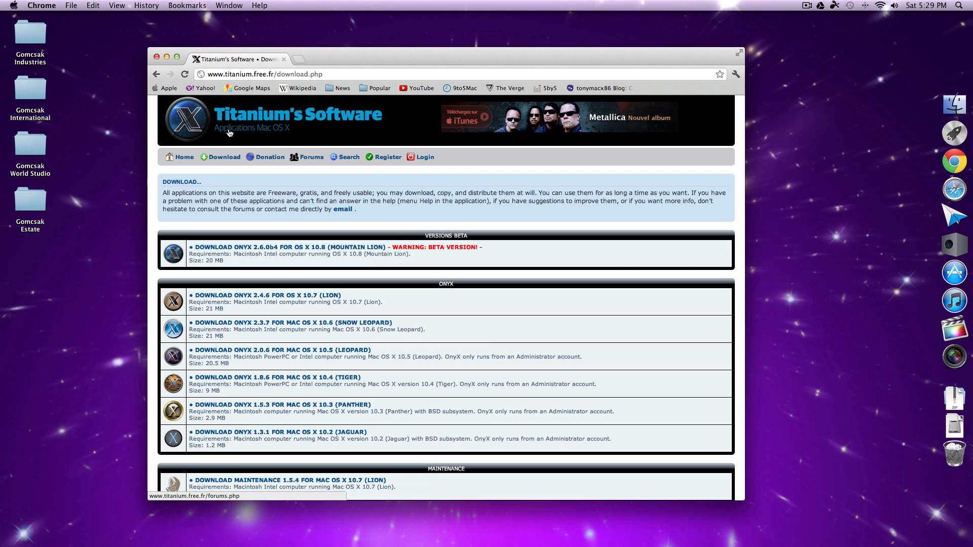
pyautogui.moveTo(275, 292)
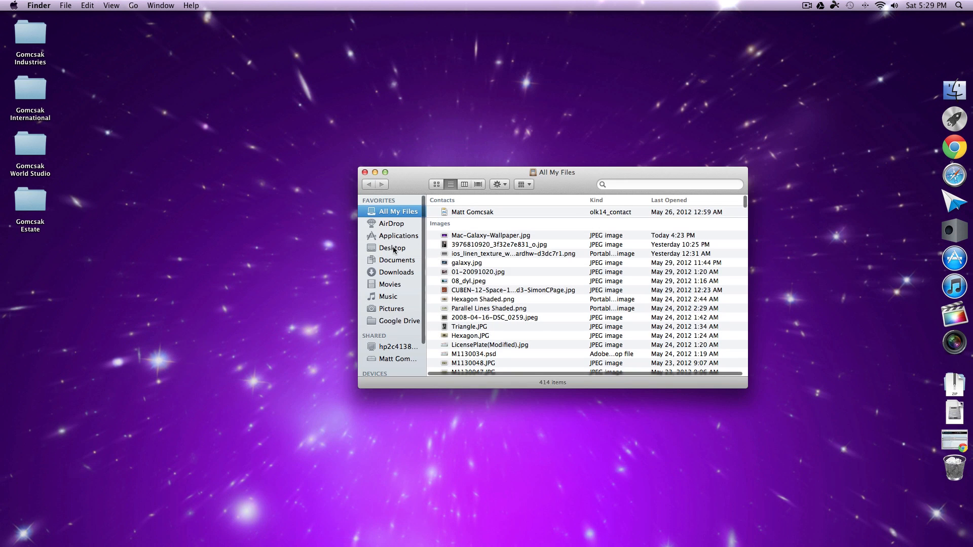
pyautogui.click(397, 235)
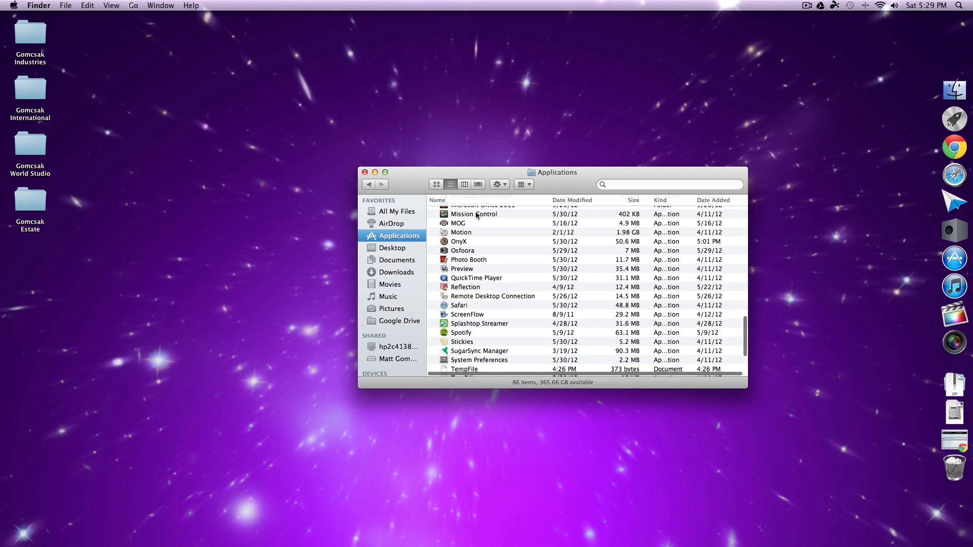
pyautogui.click(459, 241)
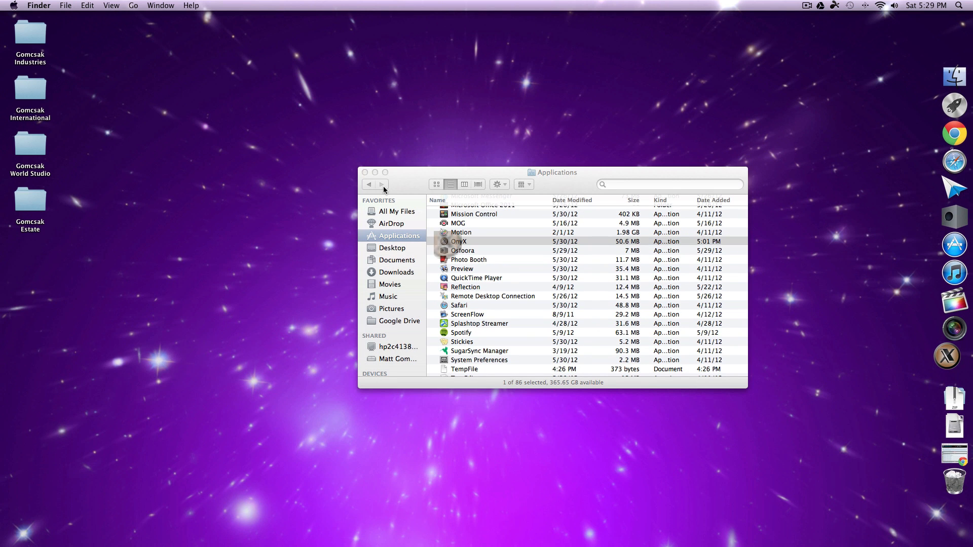
# - Launch OnyX, agree to the license, continue S.M.A.R.T. and startup volume checks, and enter the admin password
pyautogui.doubleClick(459, 241)
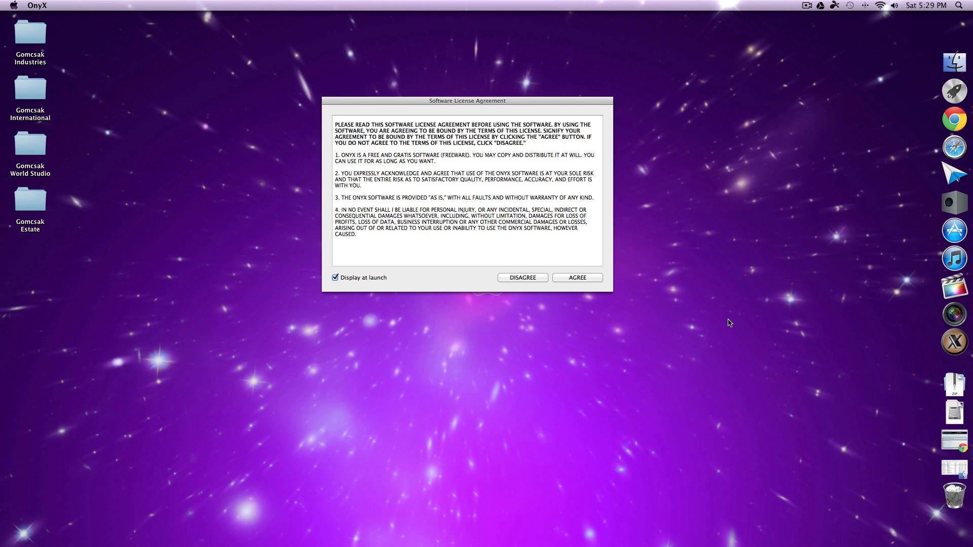
pyautogui.moveTo(577, 277)
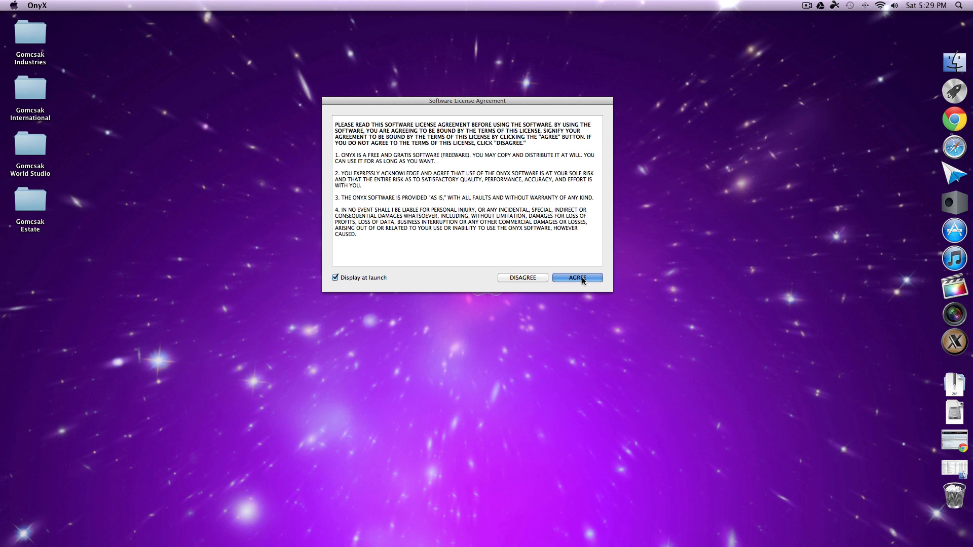
pyautogui.click(577, 278)
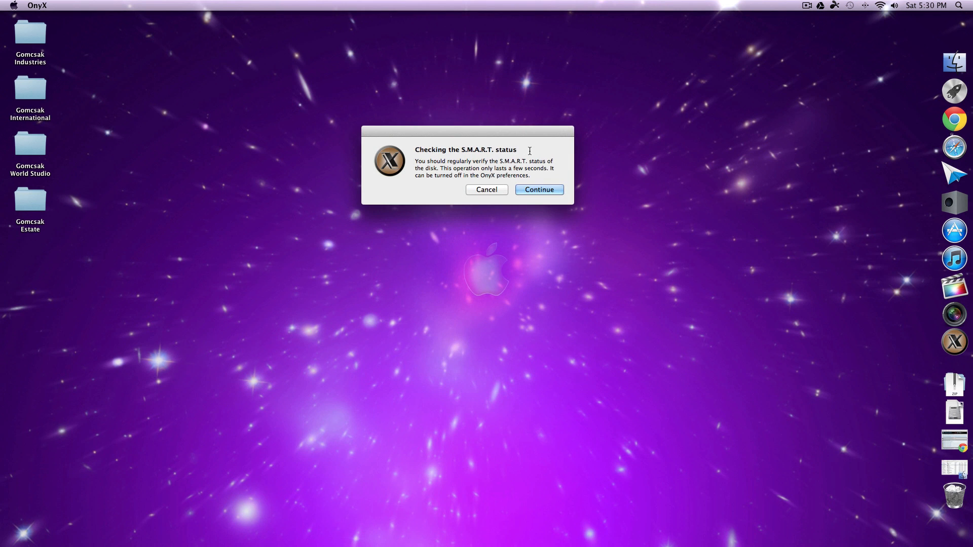
pyautogui.moveTo(498, 157)
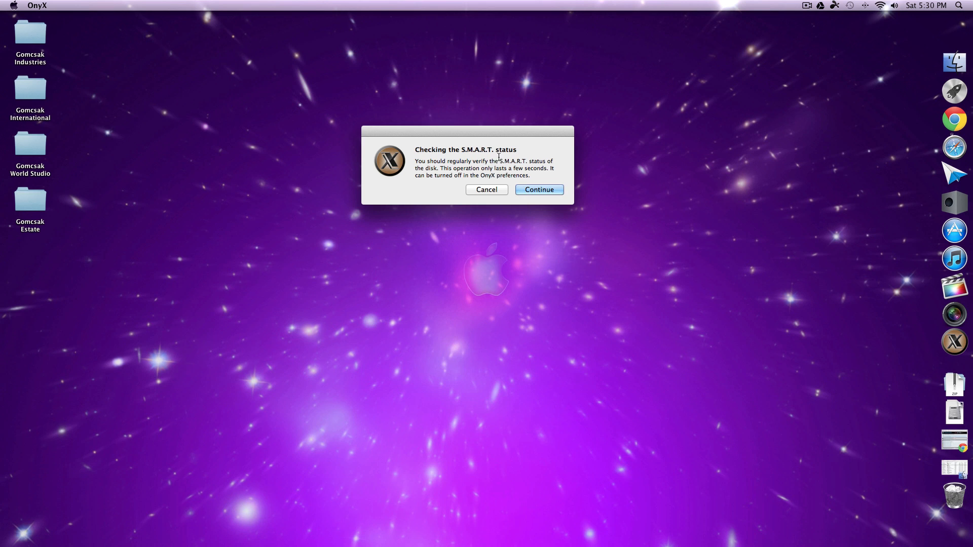
pyautogui.click(538, 190)
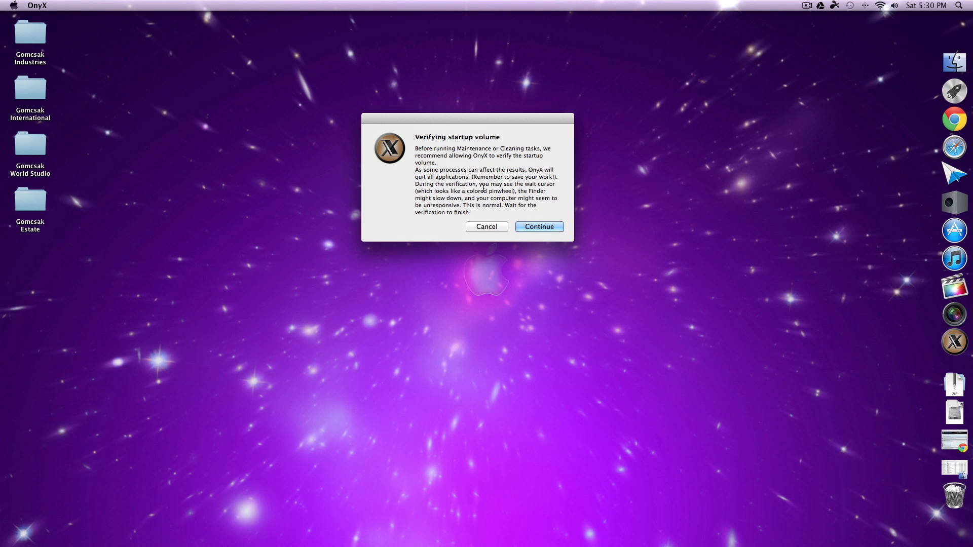
pyautogui.click(538, 226)
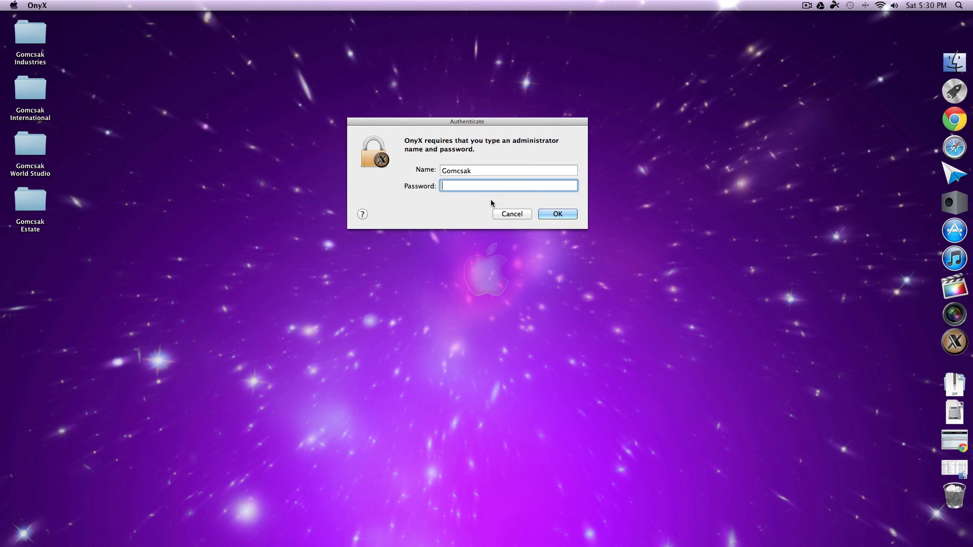
pyautogui.write('password')
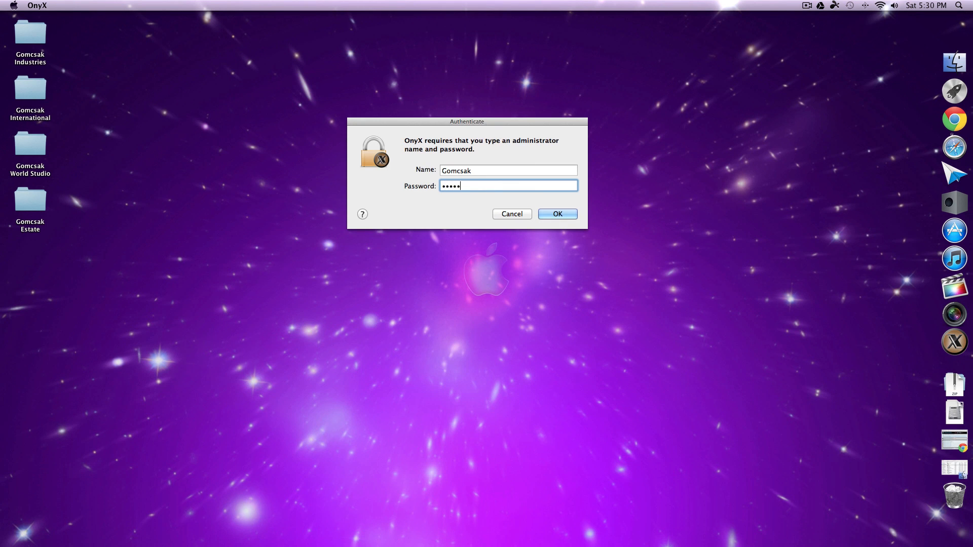
pyautogui.click(556, 213)
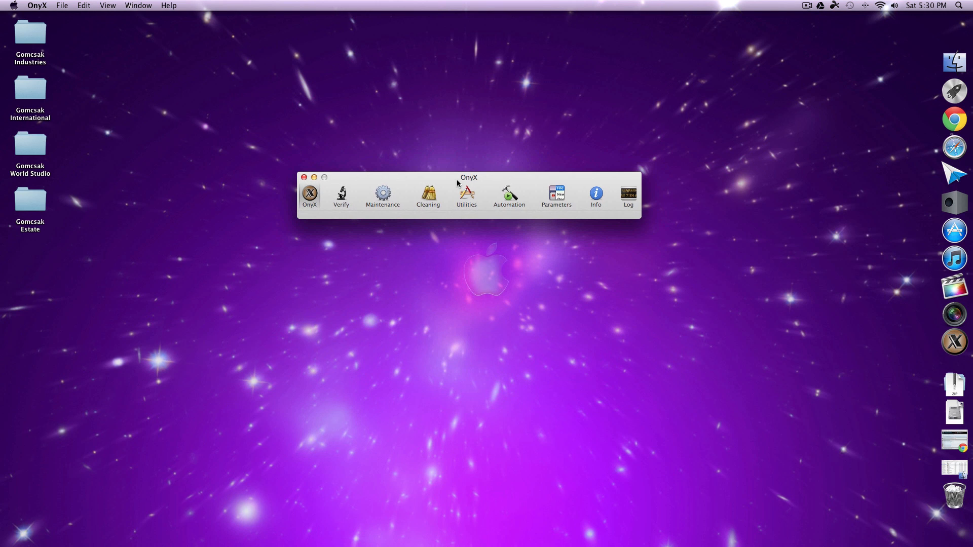
pyautogui.moveTo(358, 208)
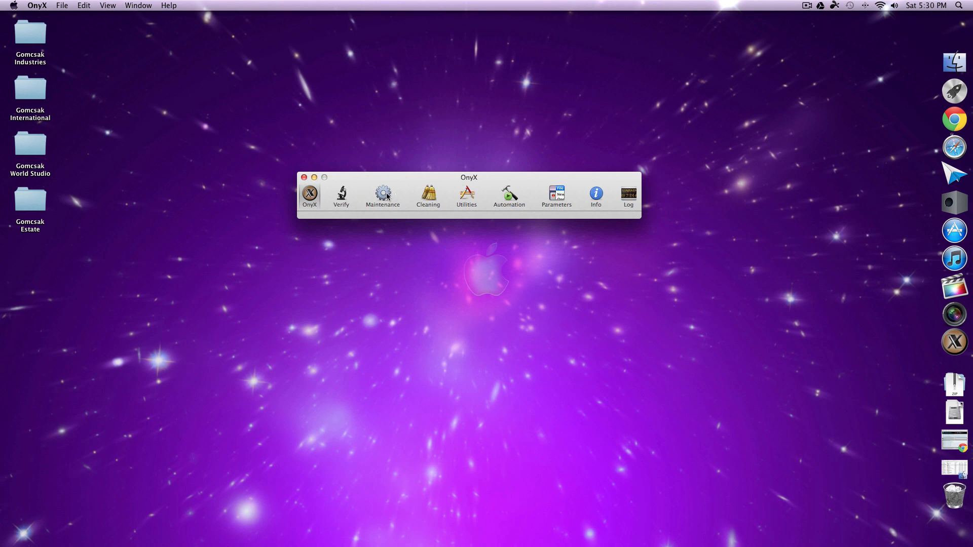
# - Open Cleaning, review the User, Internet and Misc. tabs, and return to System
pyautogui.click(428, 194)
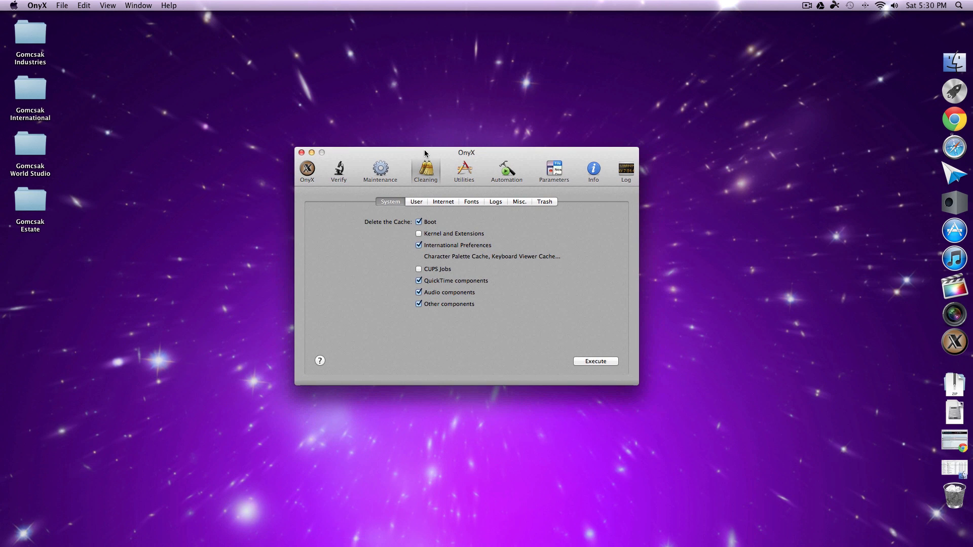
pyautogui.moveTo(453, 252)
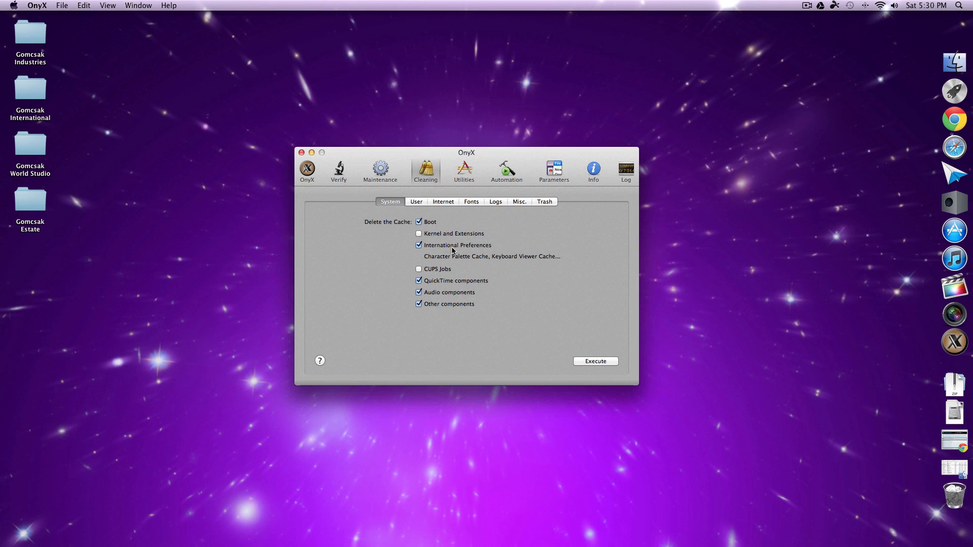
pyautogui.click(416, 202)
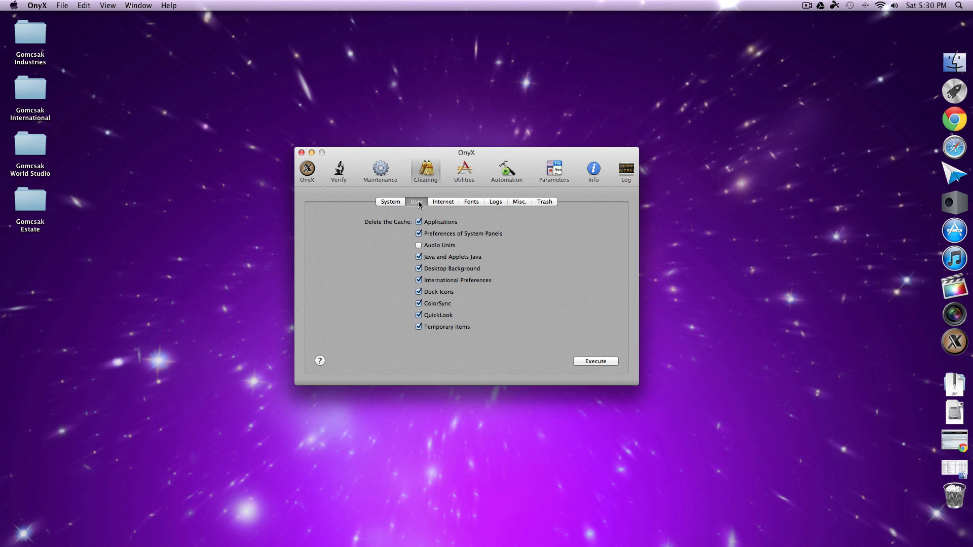
pyautogui.click(442, 202)
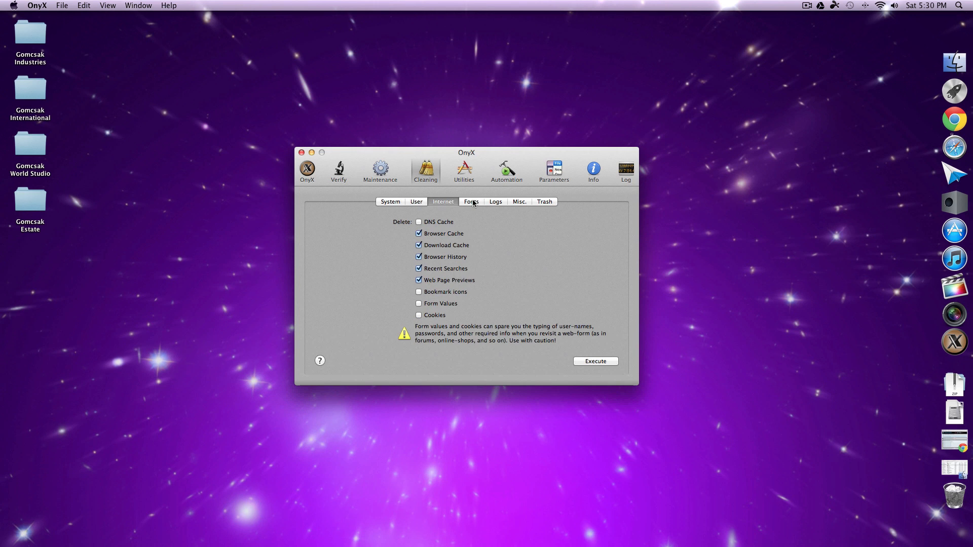
pyautogui.click(519, 201)
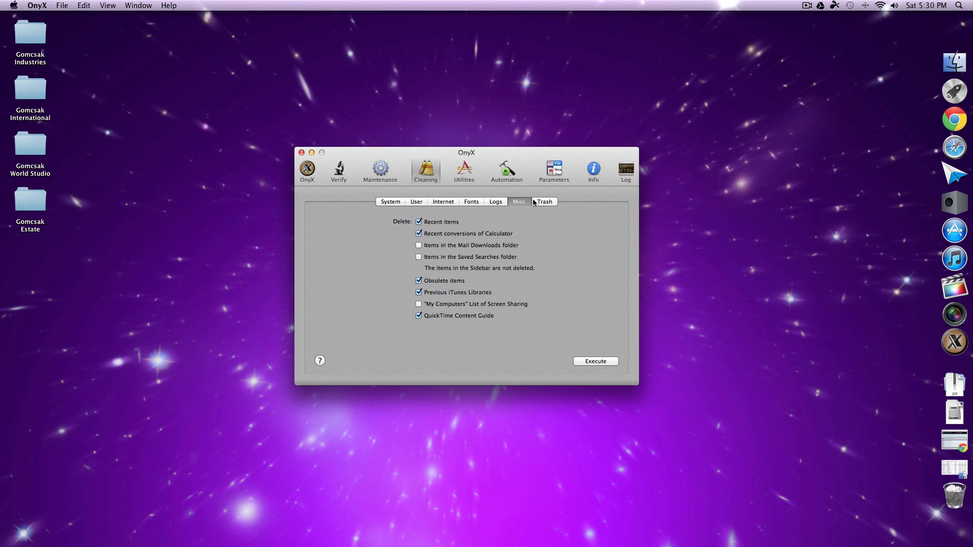
pyautogui.click(389, 201)
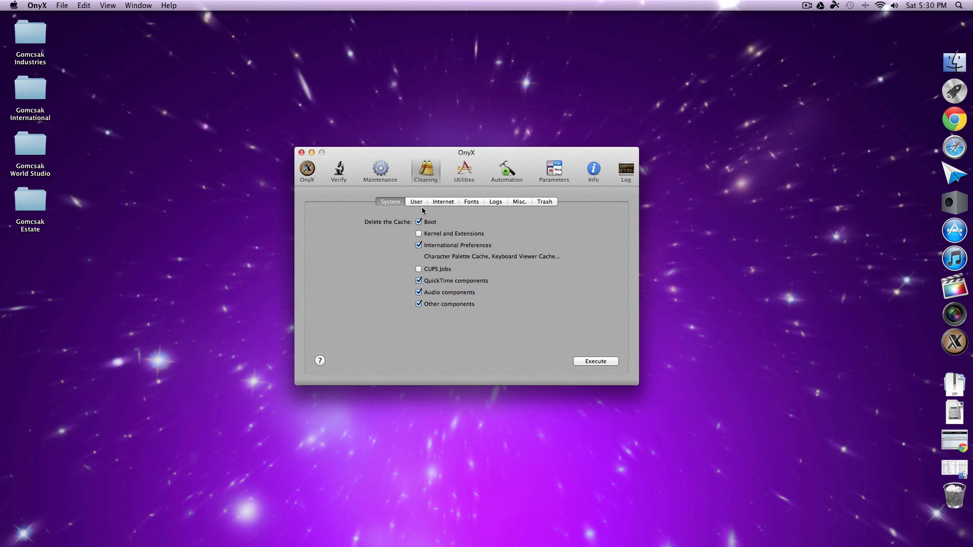
pyautogui.moveTo(534, 339)
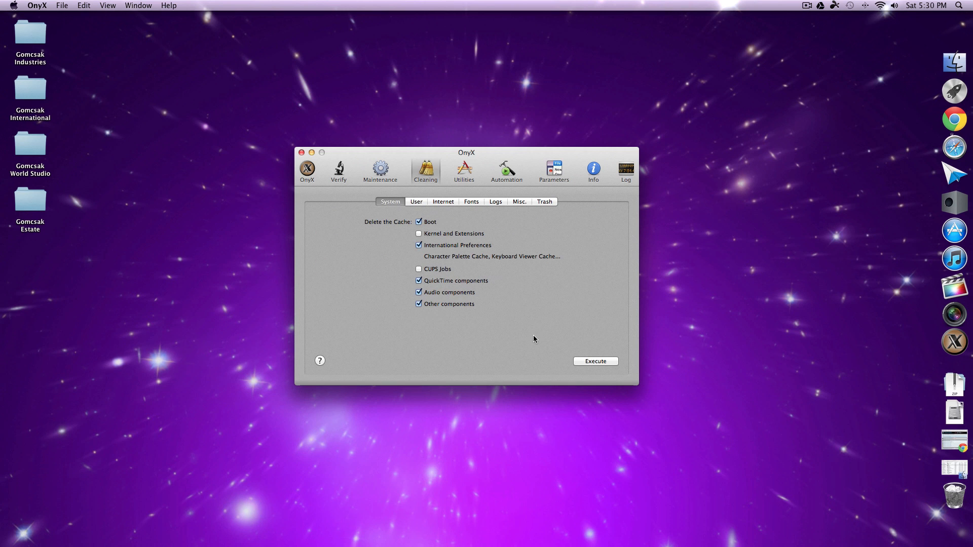
pyautogui.moveTo(395, 224)
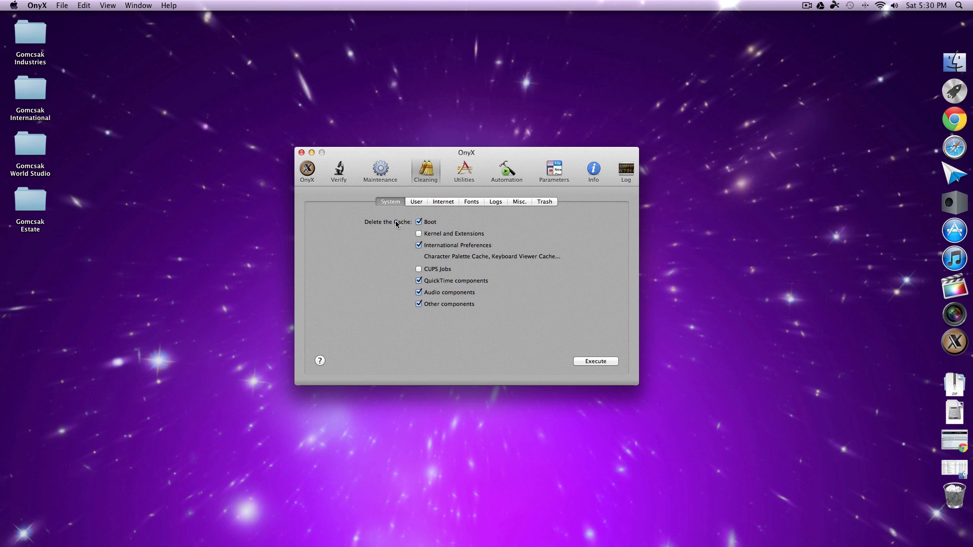
pyautogui.moveTo(488, 248)
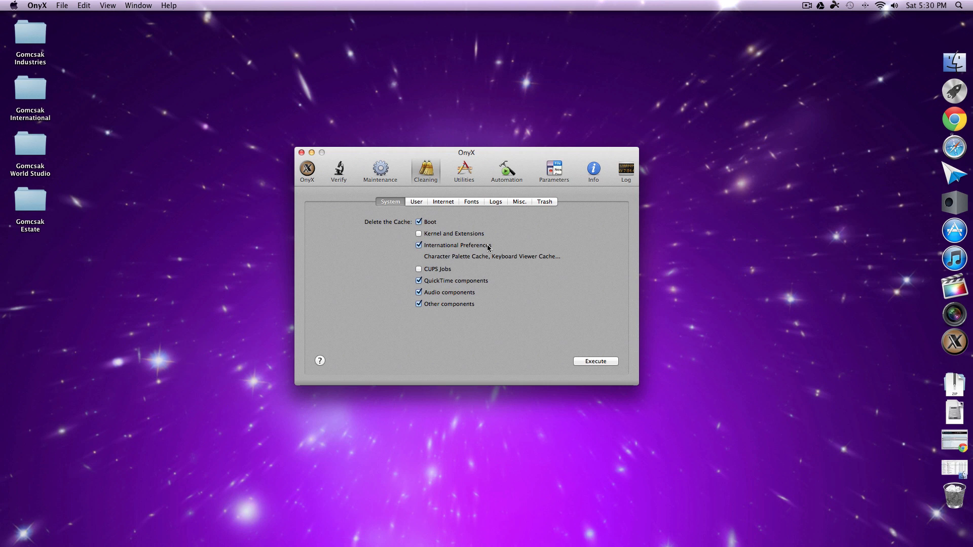
pyautogui.moveTo(487, 302)
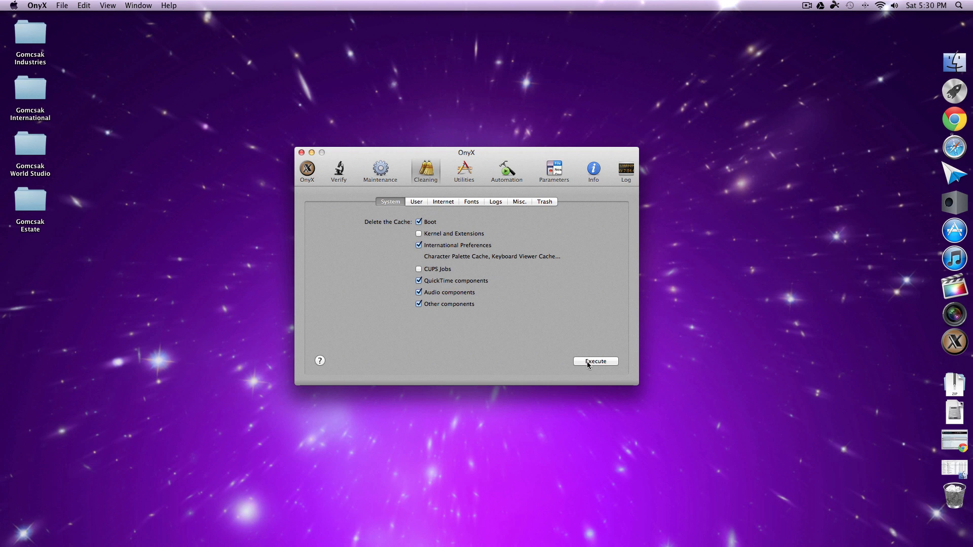
# - Execute the System cache cleaning, confirm the warning, and close the finished and restart prompts
pyautogui.click(594, 362)
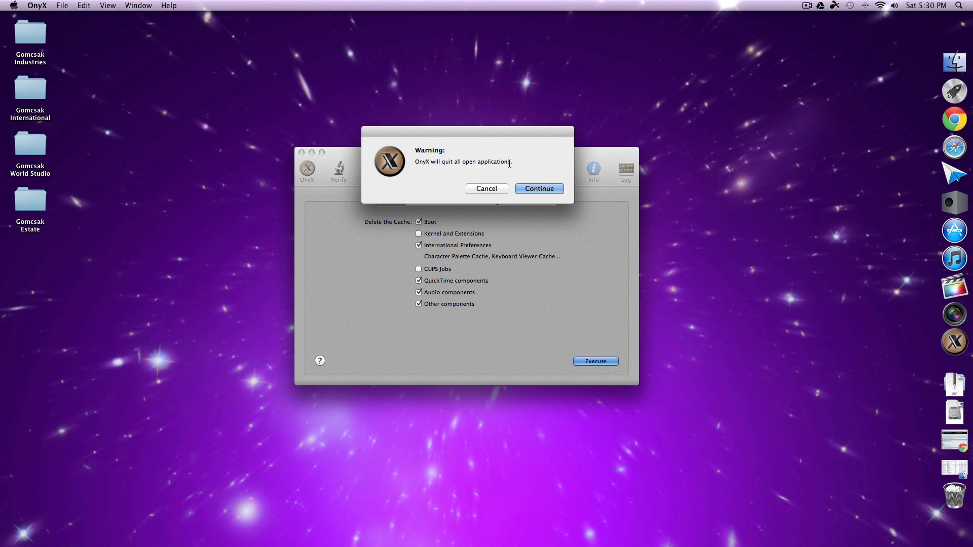
pyautogui.click(538, 189)
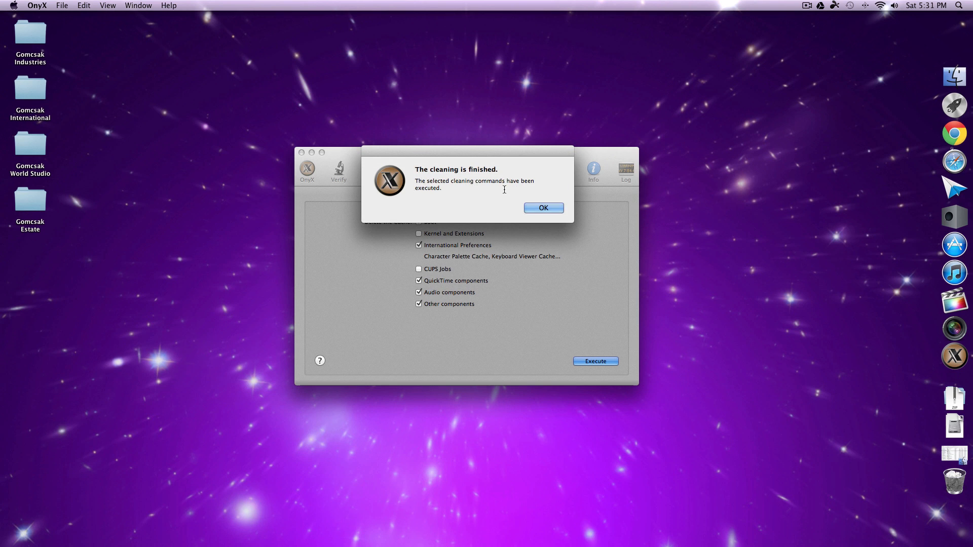
pyautogui.click(542, 208)
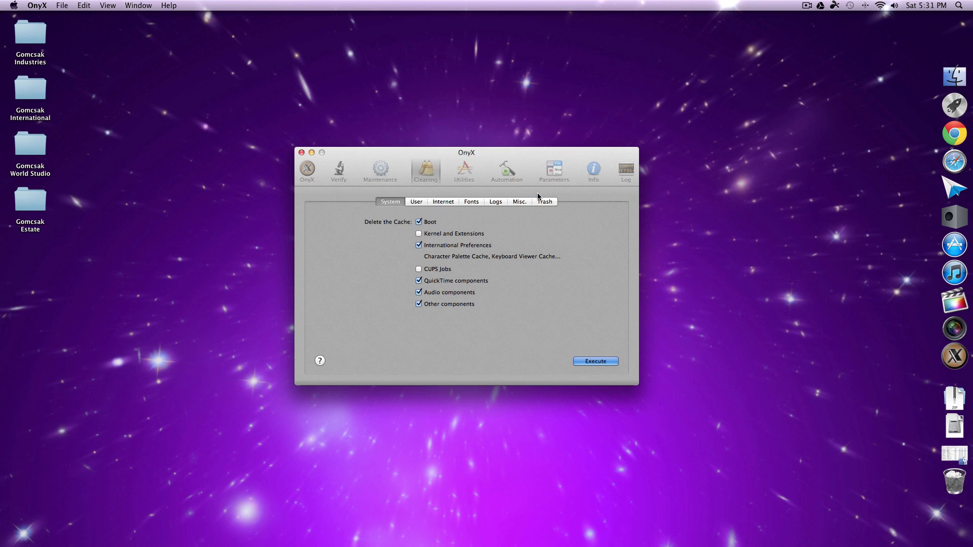
pyautogui.click(595, 362)
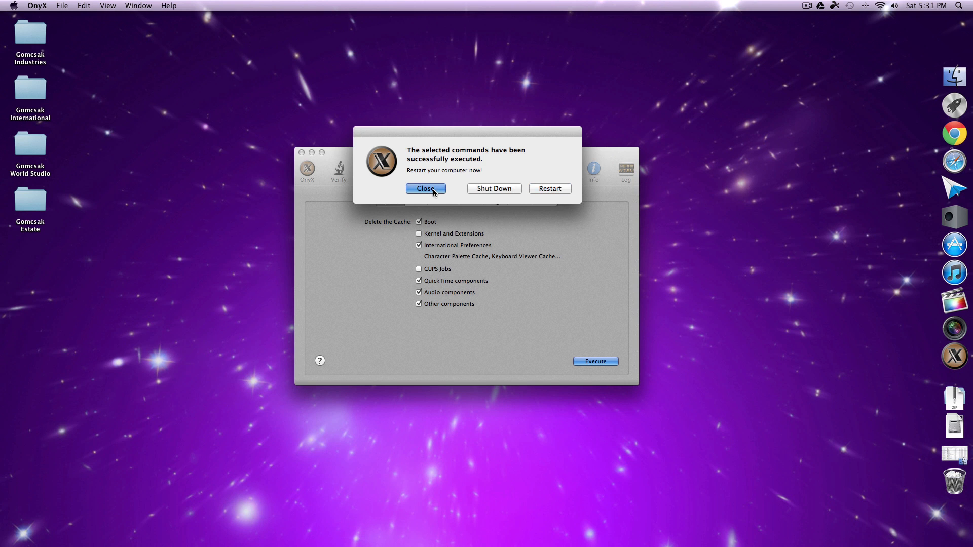
pyautogui.click(425, 190)
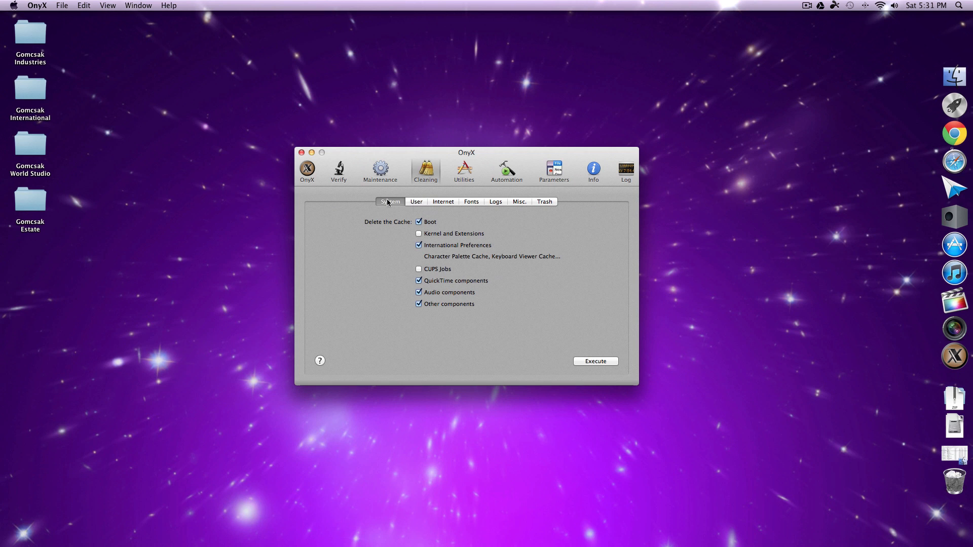
pyautogui.click(416, 201)
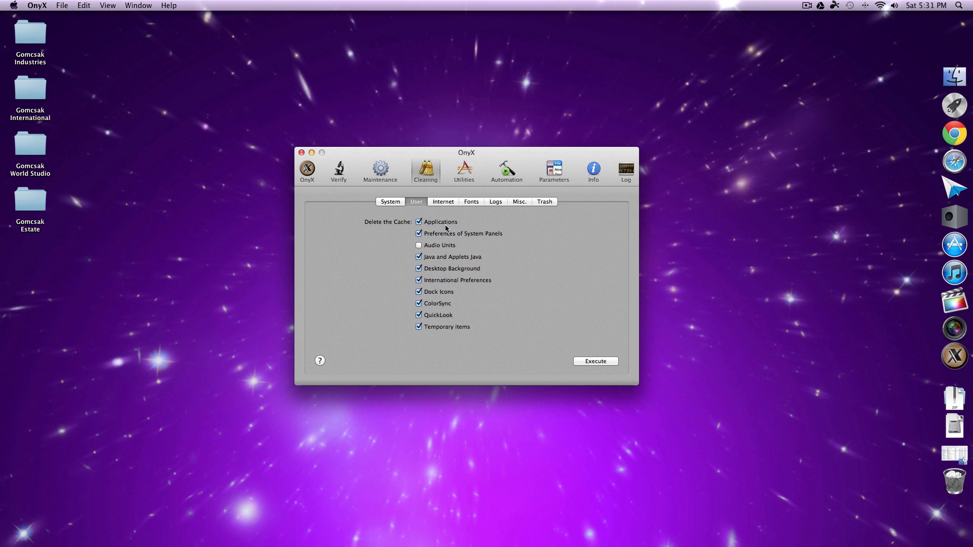
pyautogui.moveTo(484, 292)
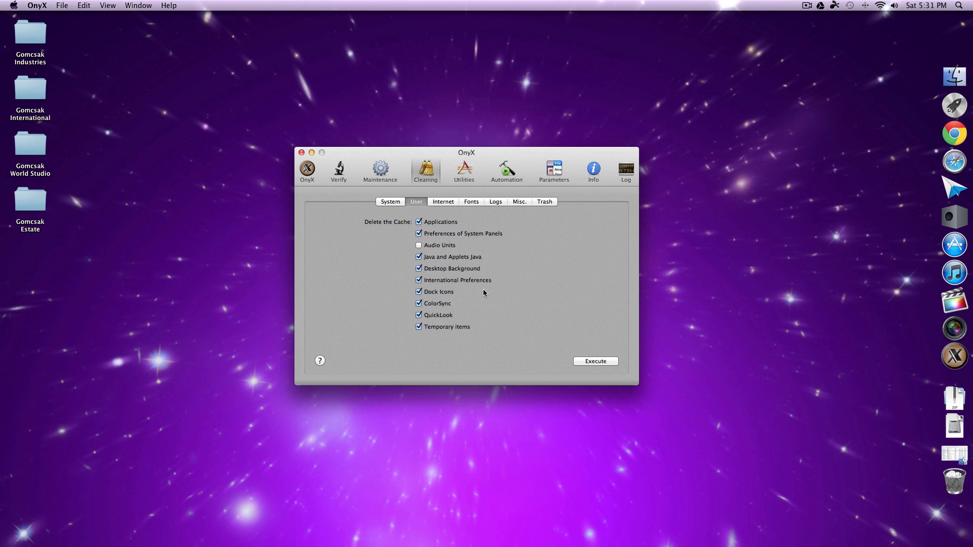
pyautogui.moveTo(424, 177)
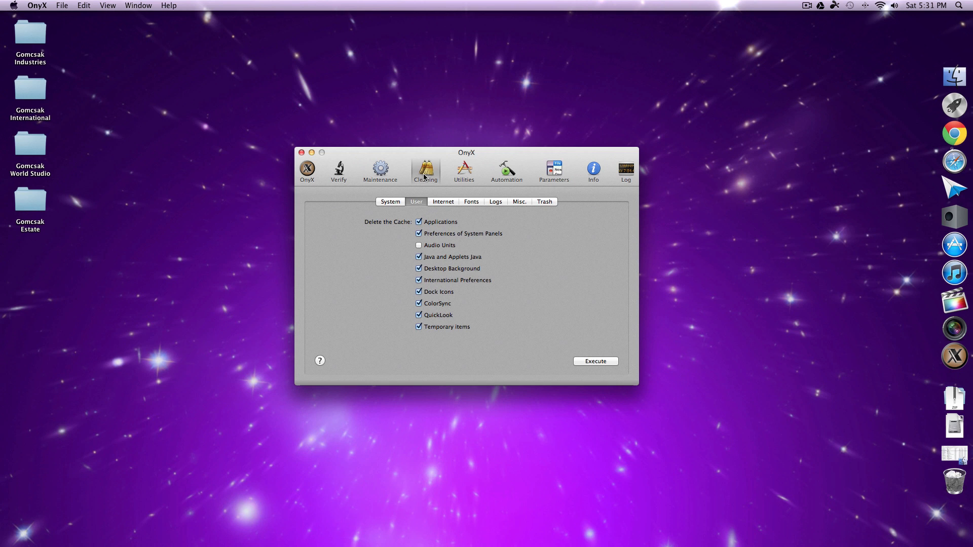
pyautogui.click(390, 201)
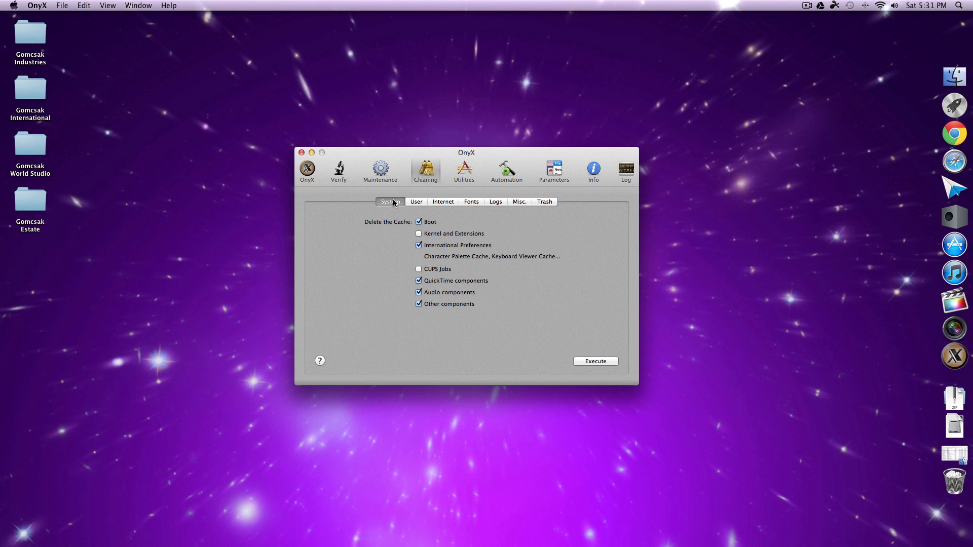